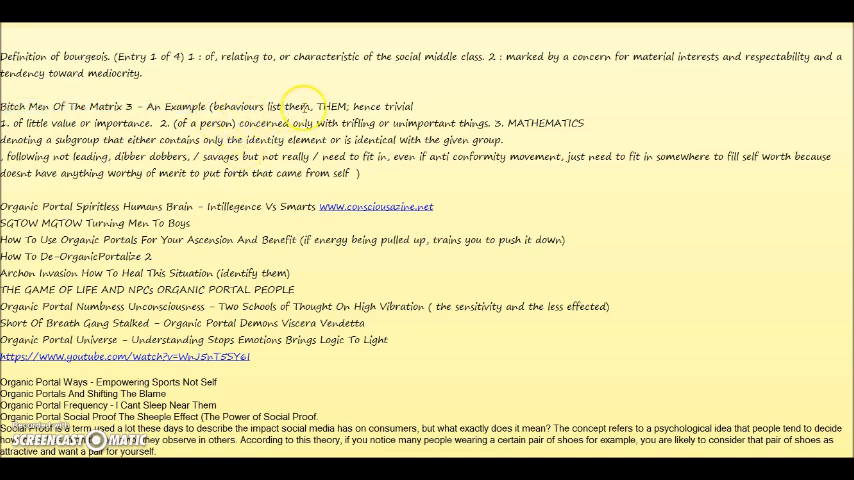
Step: Highlight the lines from 'The Matrix 3' through '...came from self )' by selecting them
drag(210, 106, 312, 106)
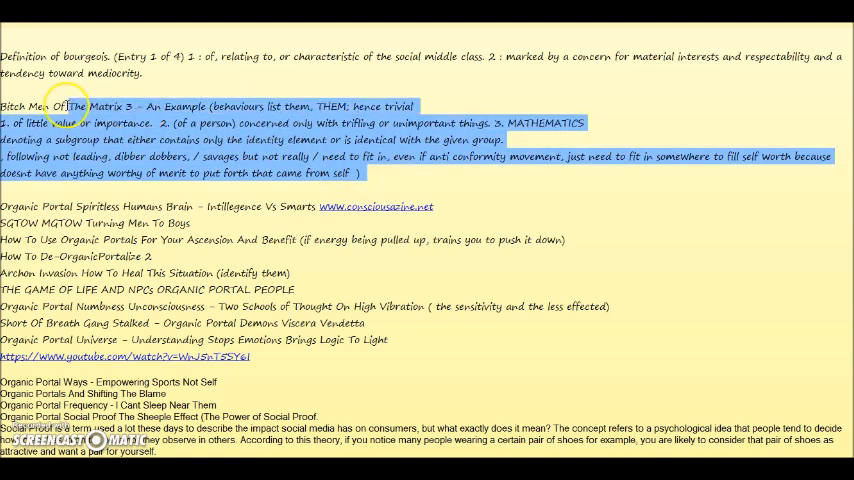
mouse_move(357, 120)
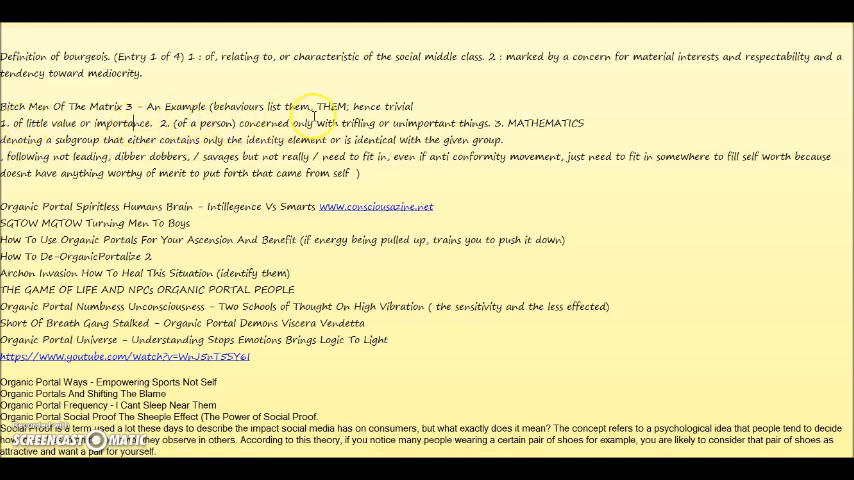
Step: Select the '3.' numbering that introduces the MATHEMATICS meaning of trivial
double_click(377, 105)
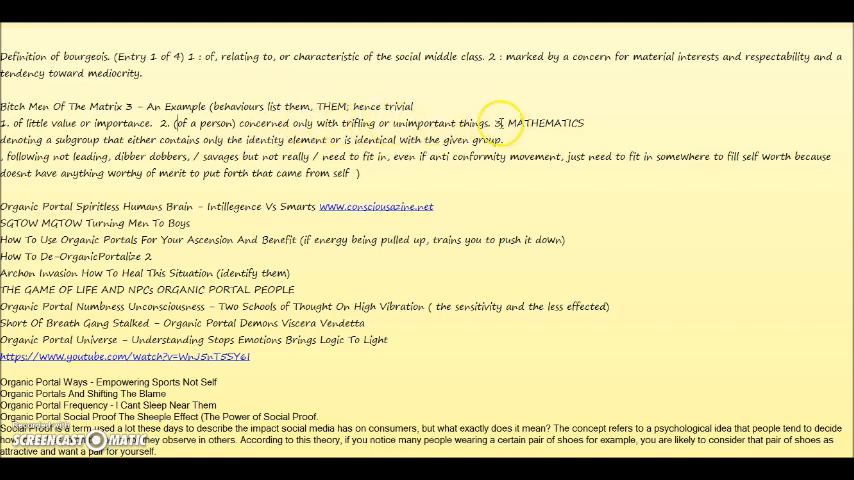
double_click(501, 123)
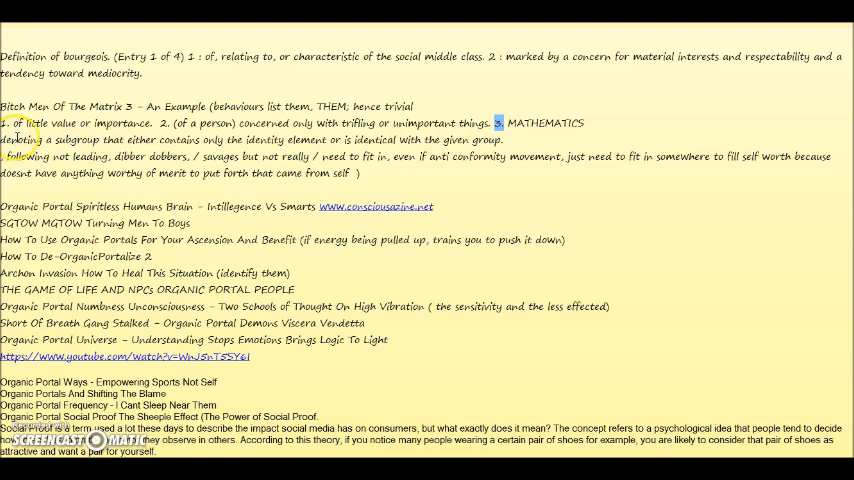
double_click(83, 139)
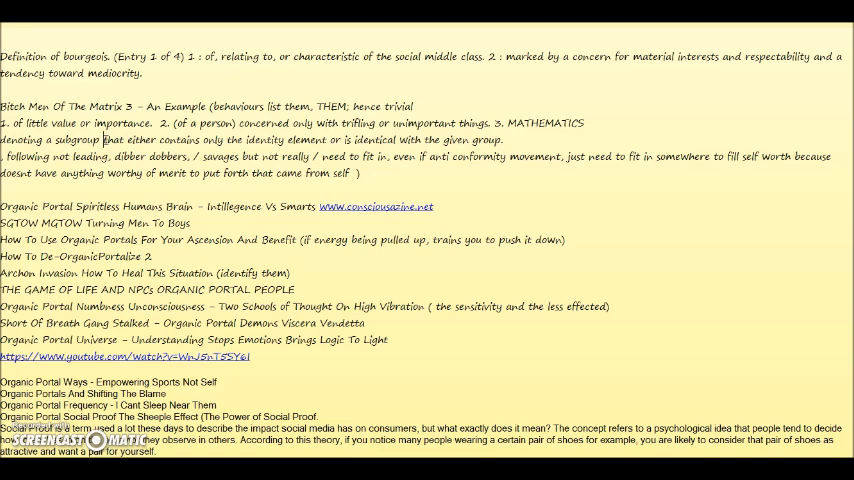
drag(104, 139, 291, 139)
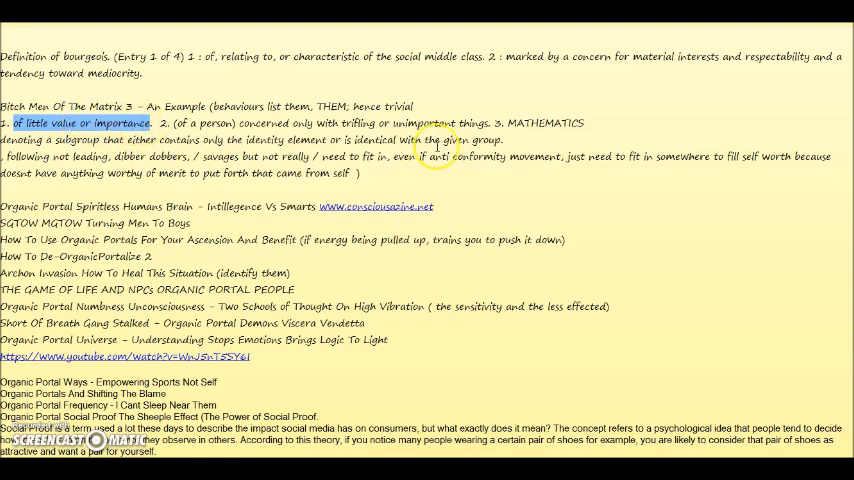
mouse_move(570, 160)
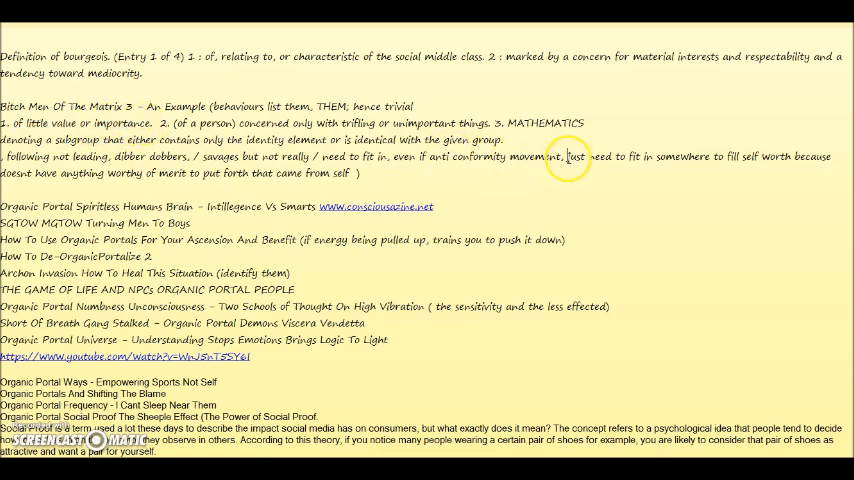
drag(568, 157, 650, 157)
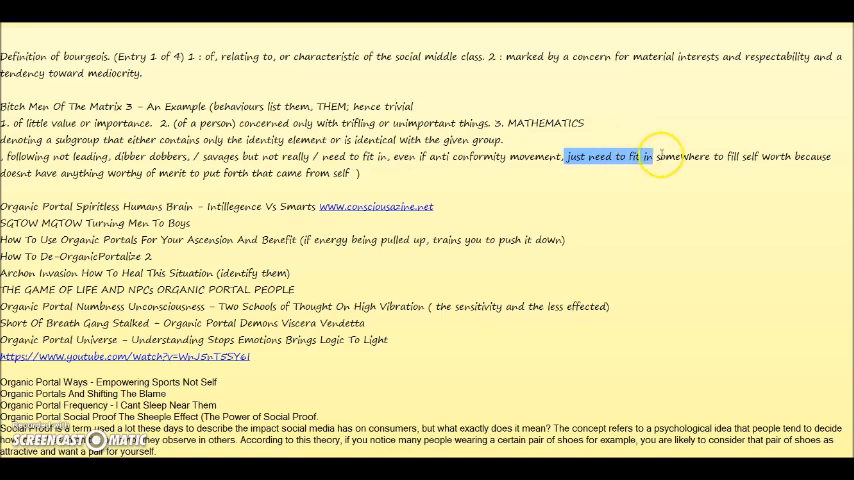
drag(660, 156, 790, 156)
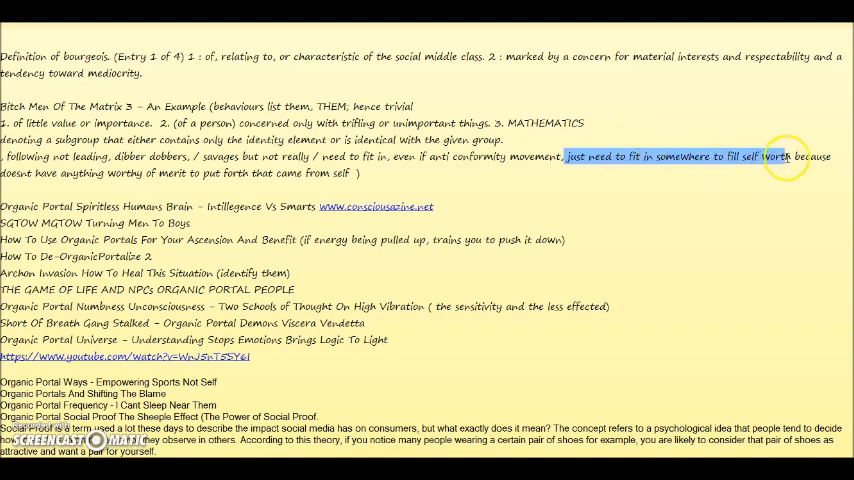
mouse_move(787, 167)
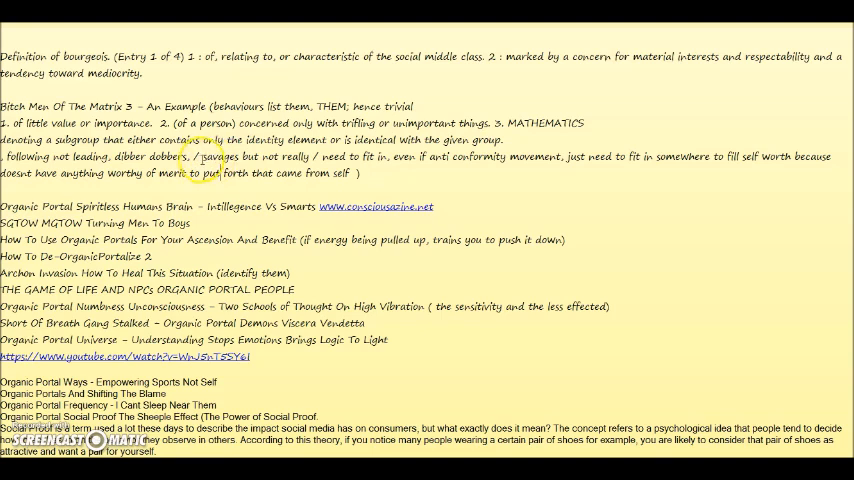
drag(204, 156, 320, 156)
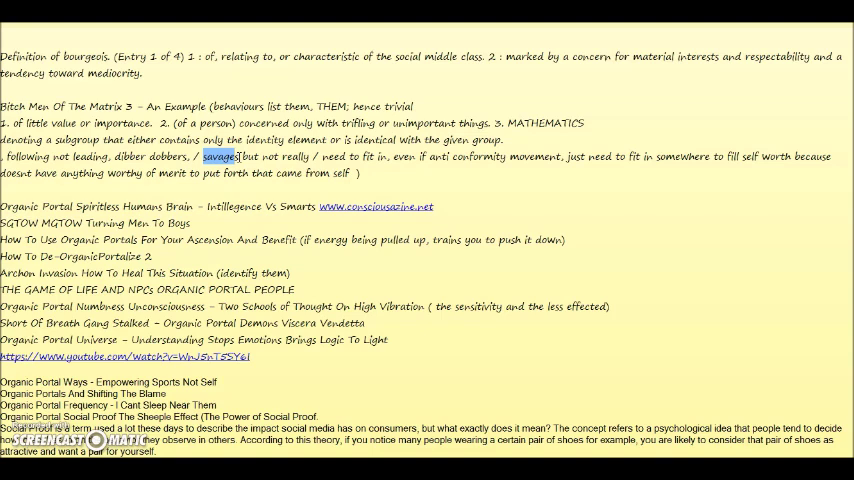
click(210, 157)
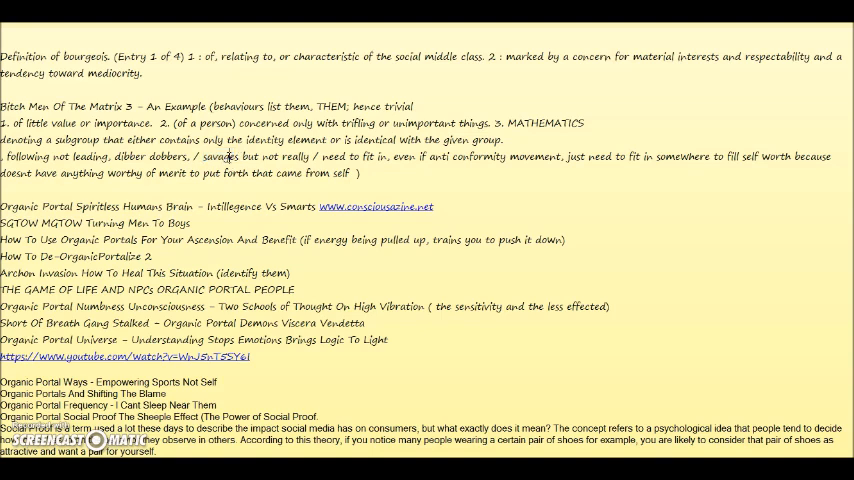
double_click(223, 157)
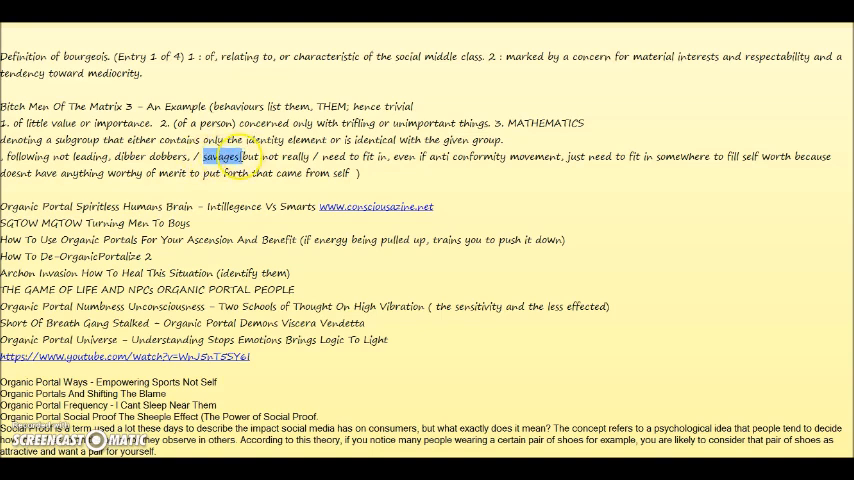